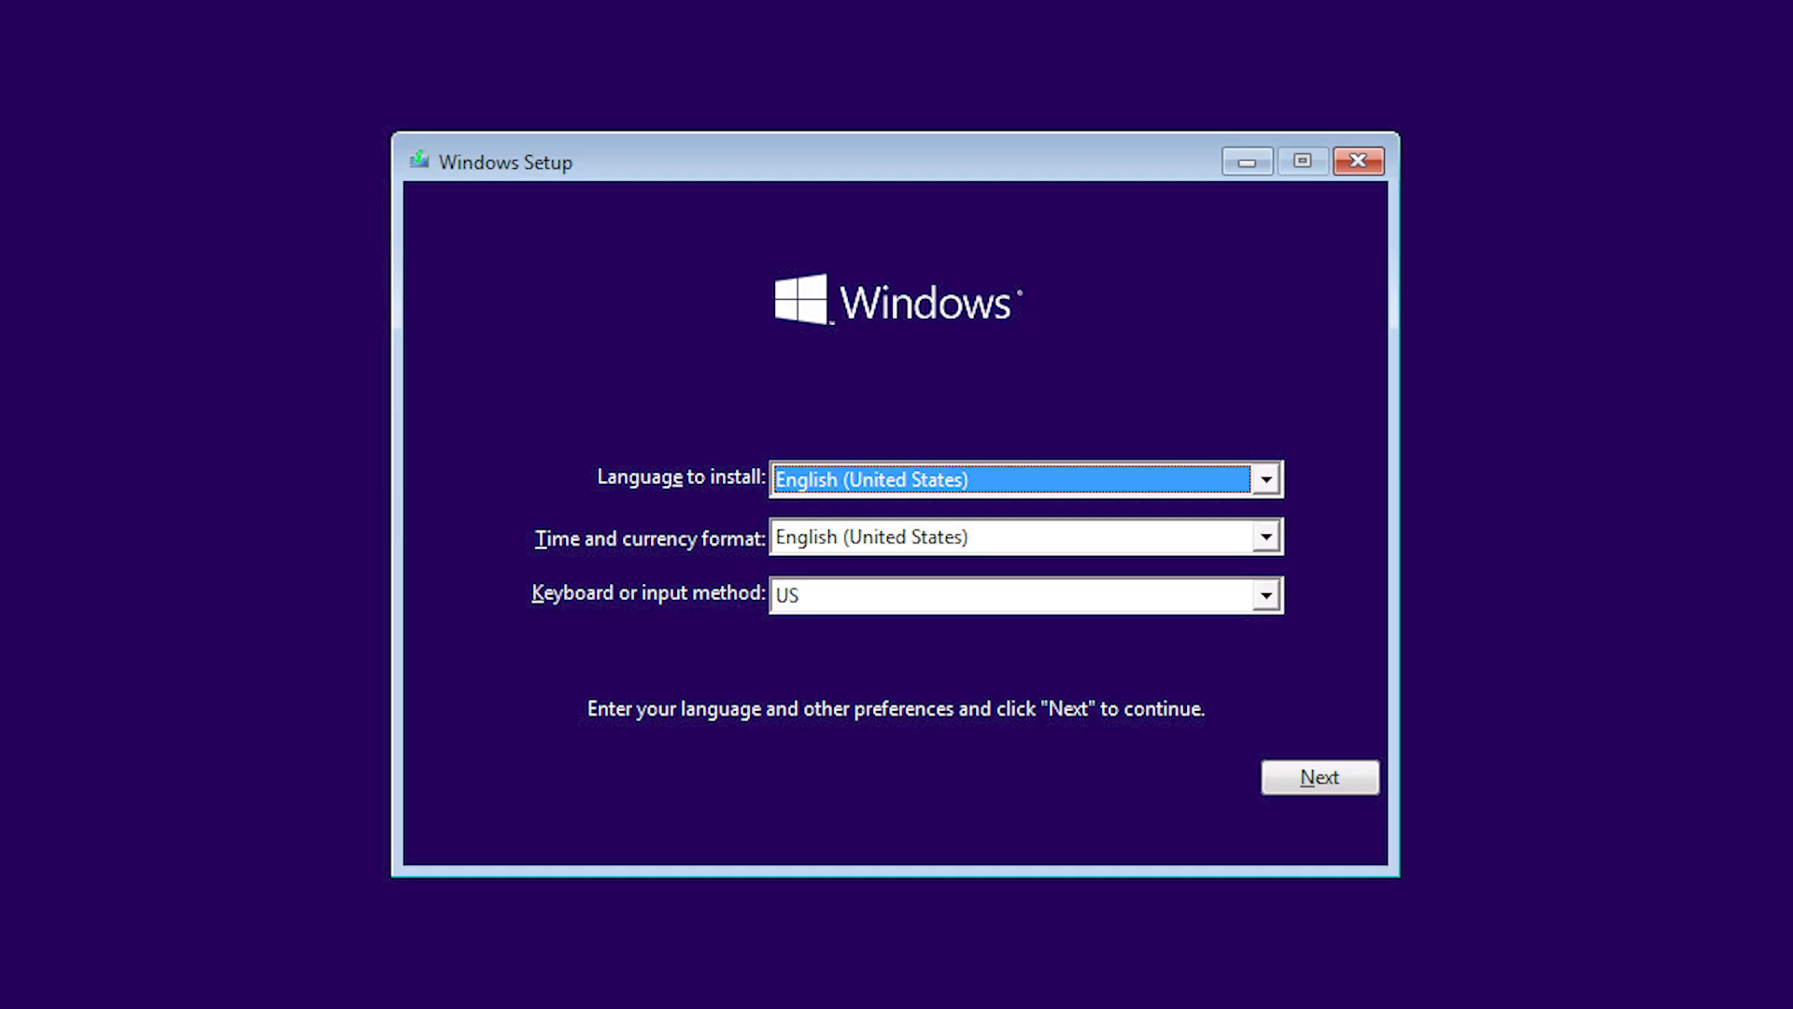
# Step: Skip installation via 'Repair your computer' and reach Troubleshoot > Advanced options
pyautogui.click(1317, 777)
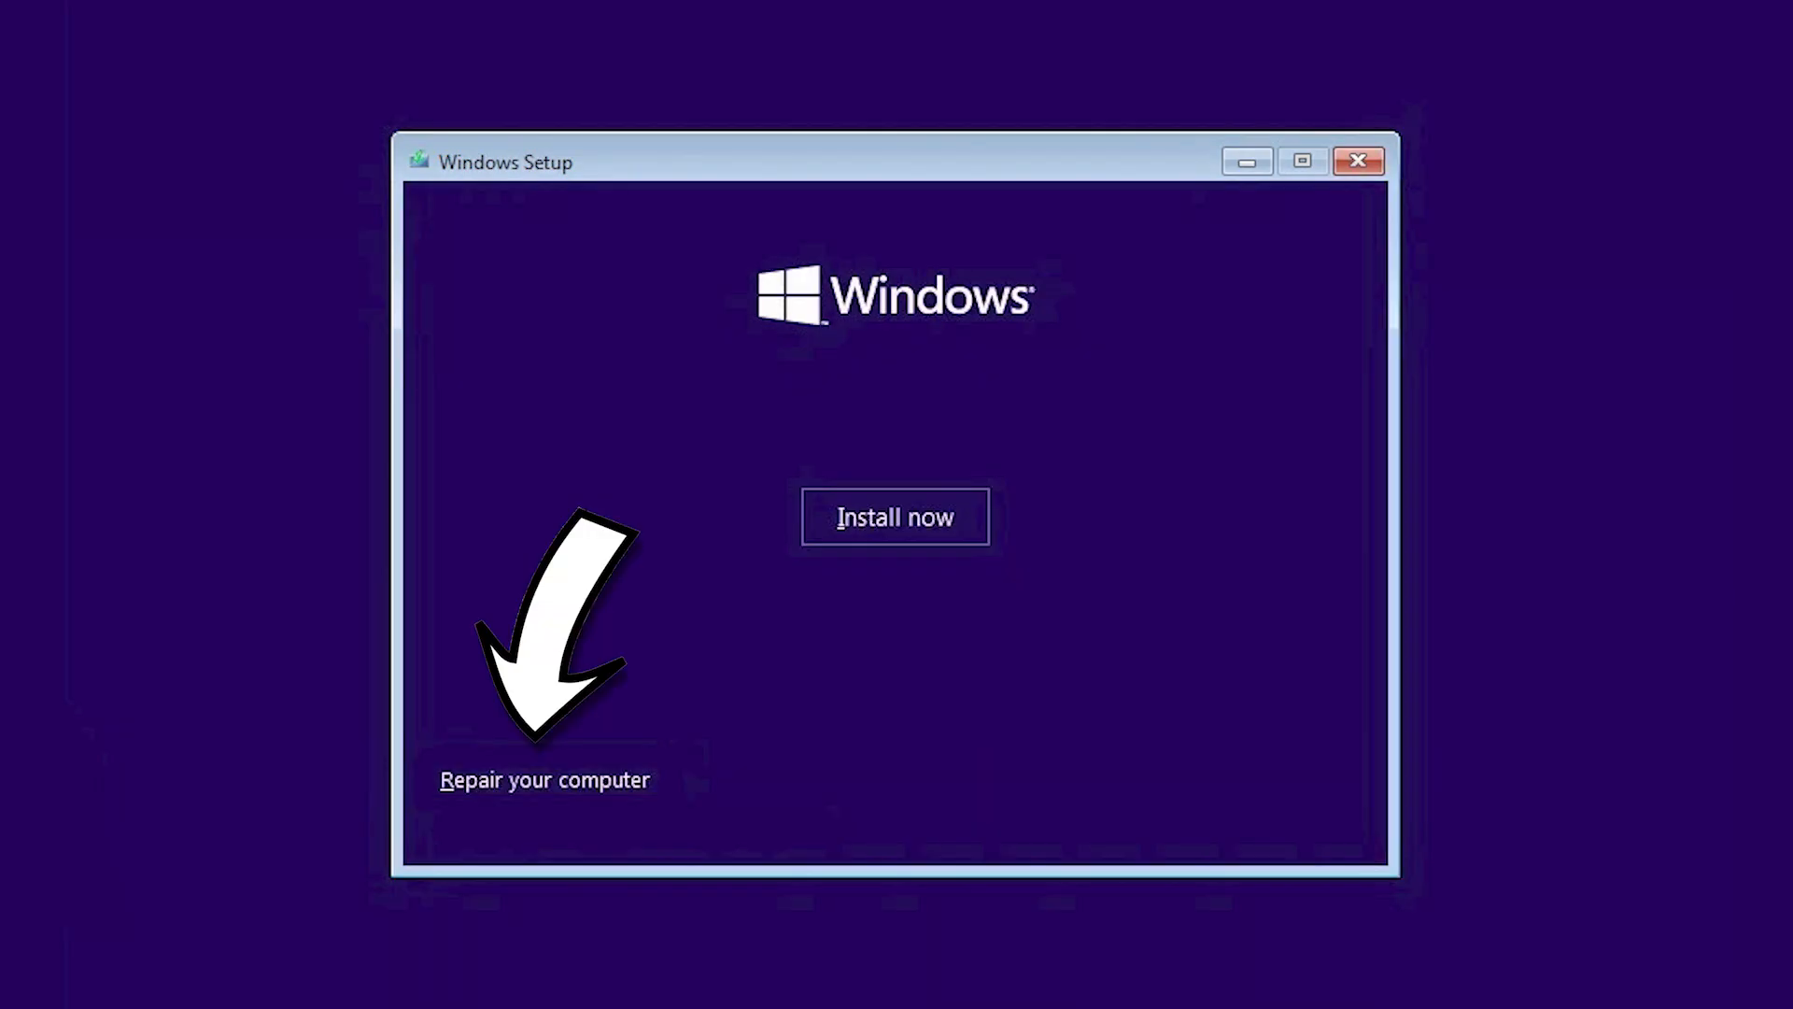
pyautogui.click(543, 779)
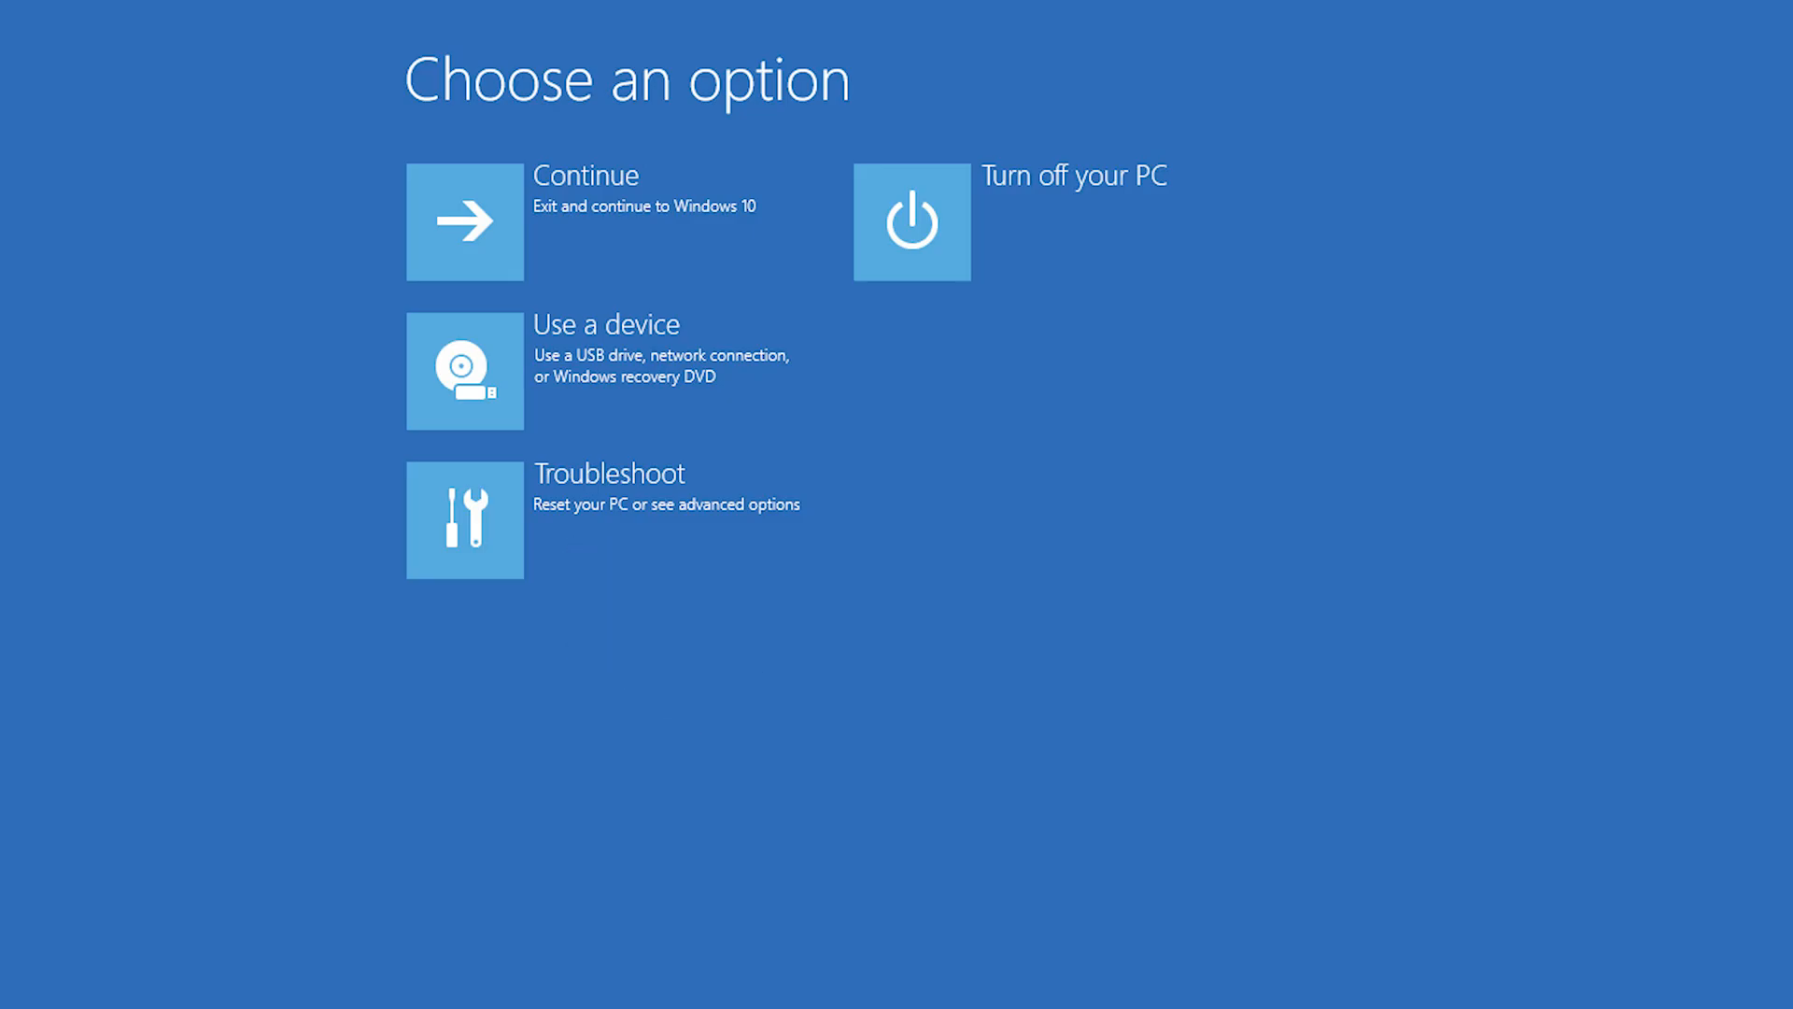
pyautogui.click(466, 520)
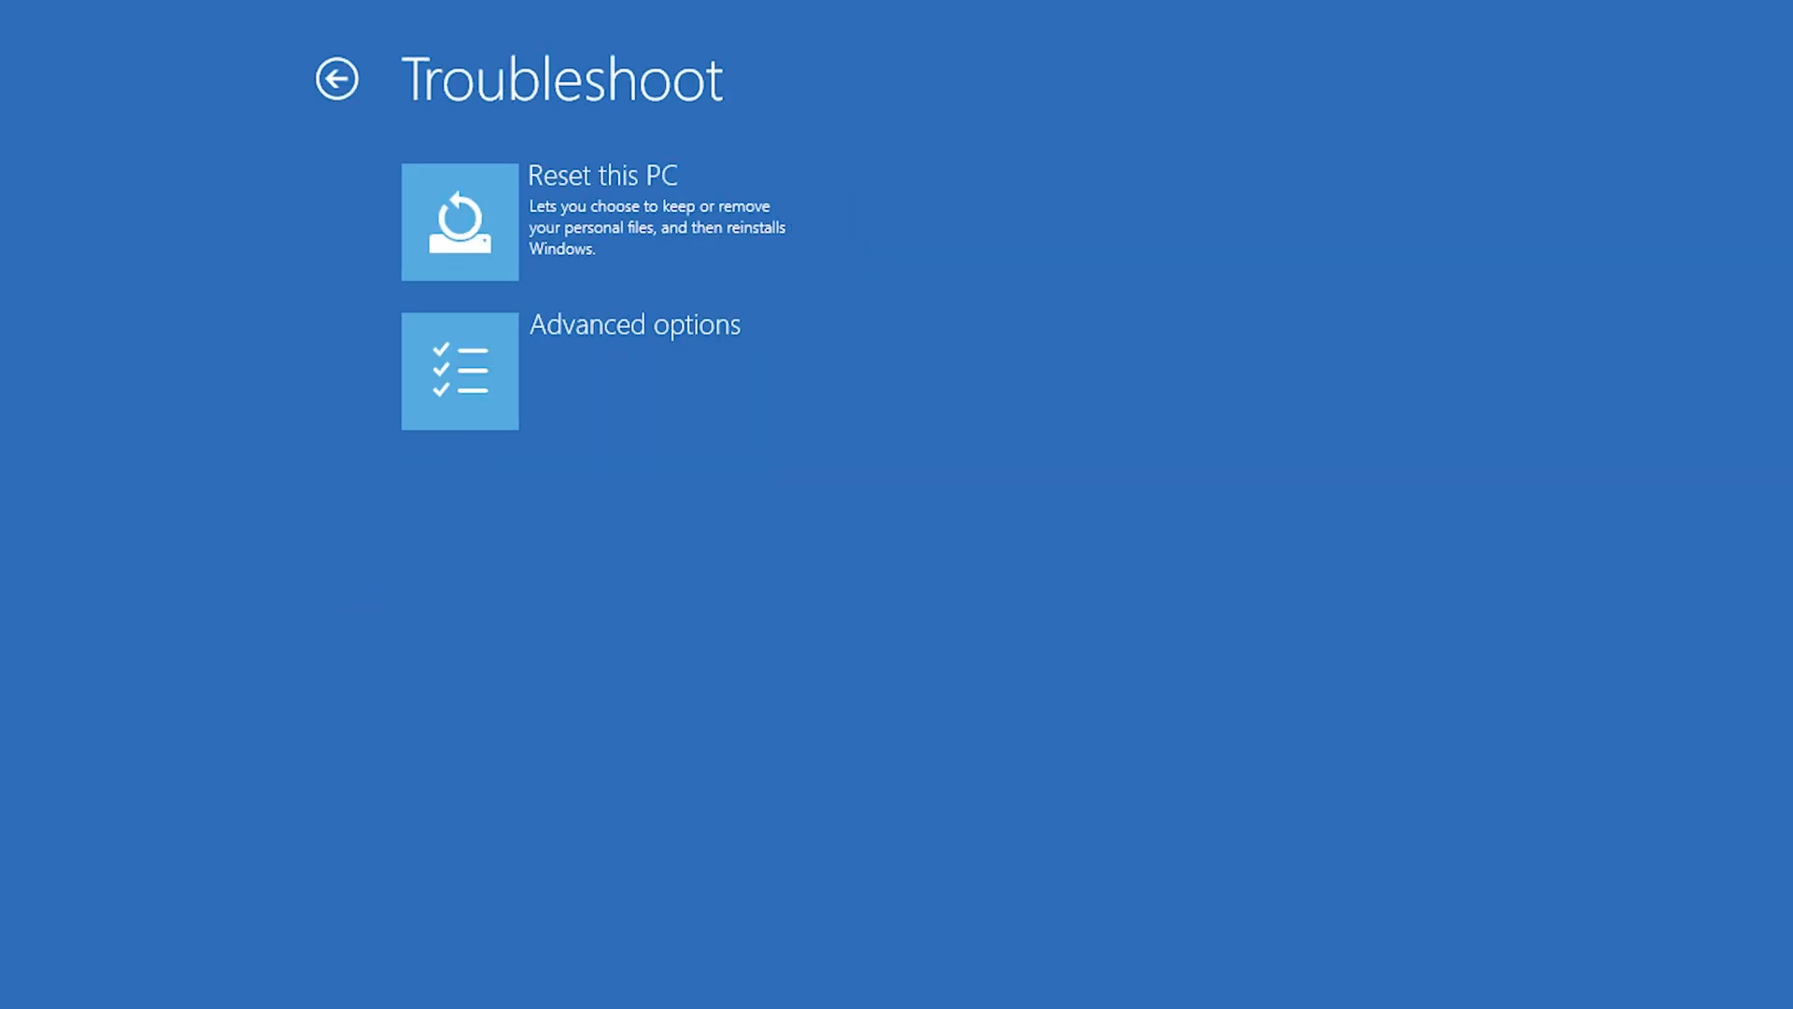
pyautogui.click(460, 369)
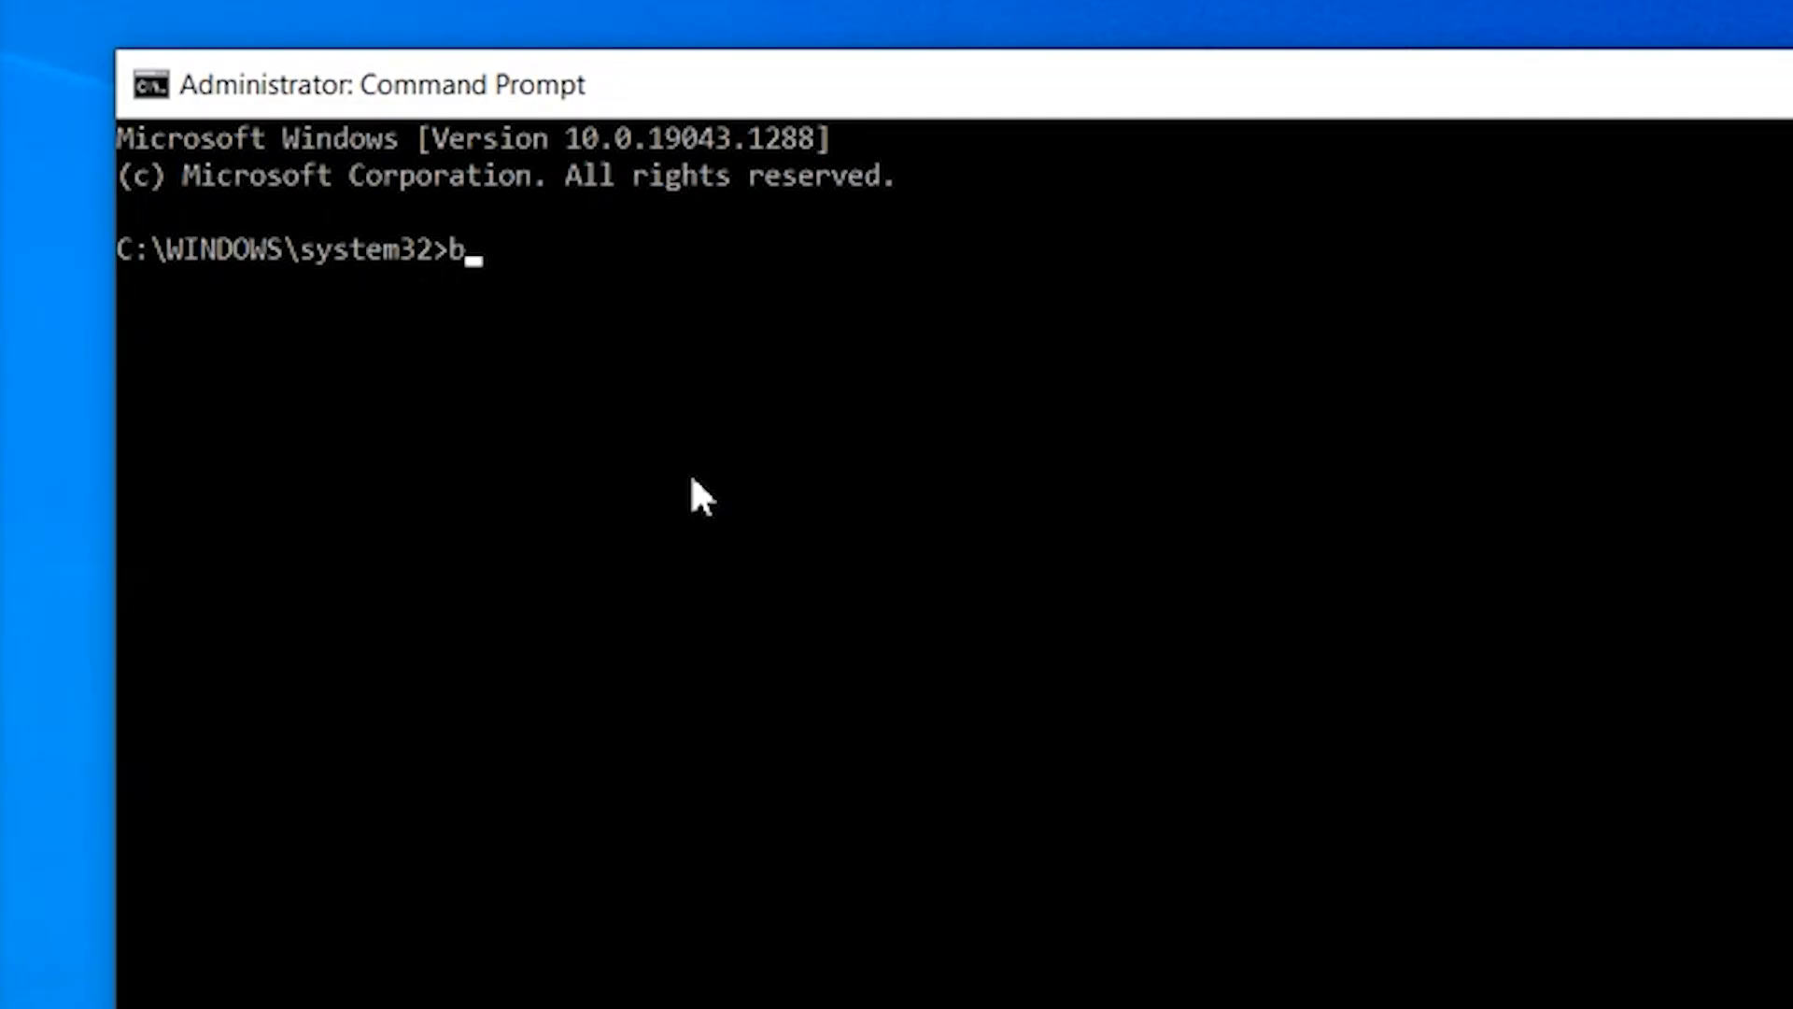
# Step: Run bootrec /fixmbr, /fixboot and /scanos successfully, then enter bootrec /rebuildbcd
pyautogui.write('ootrec')
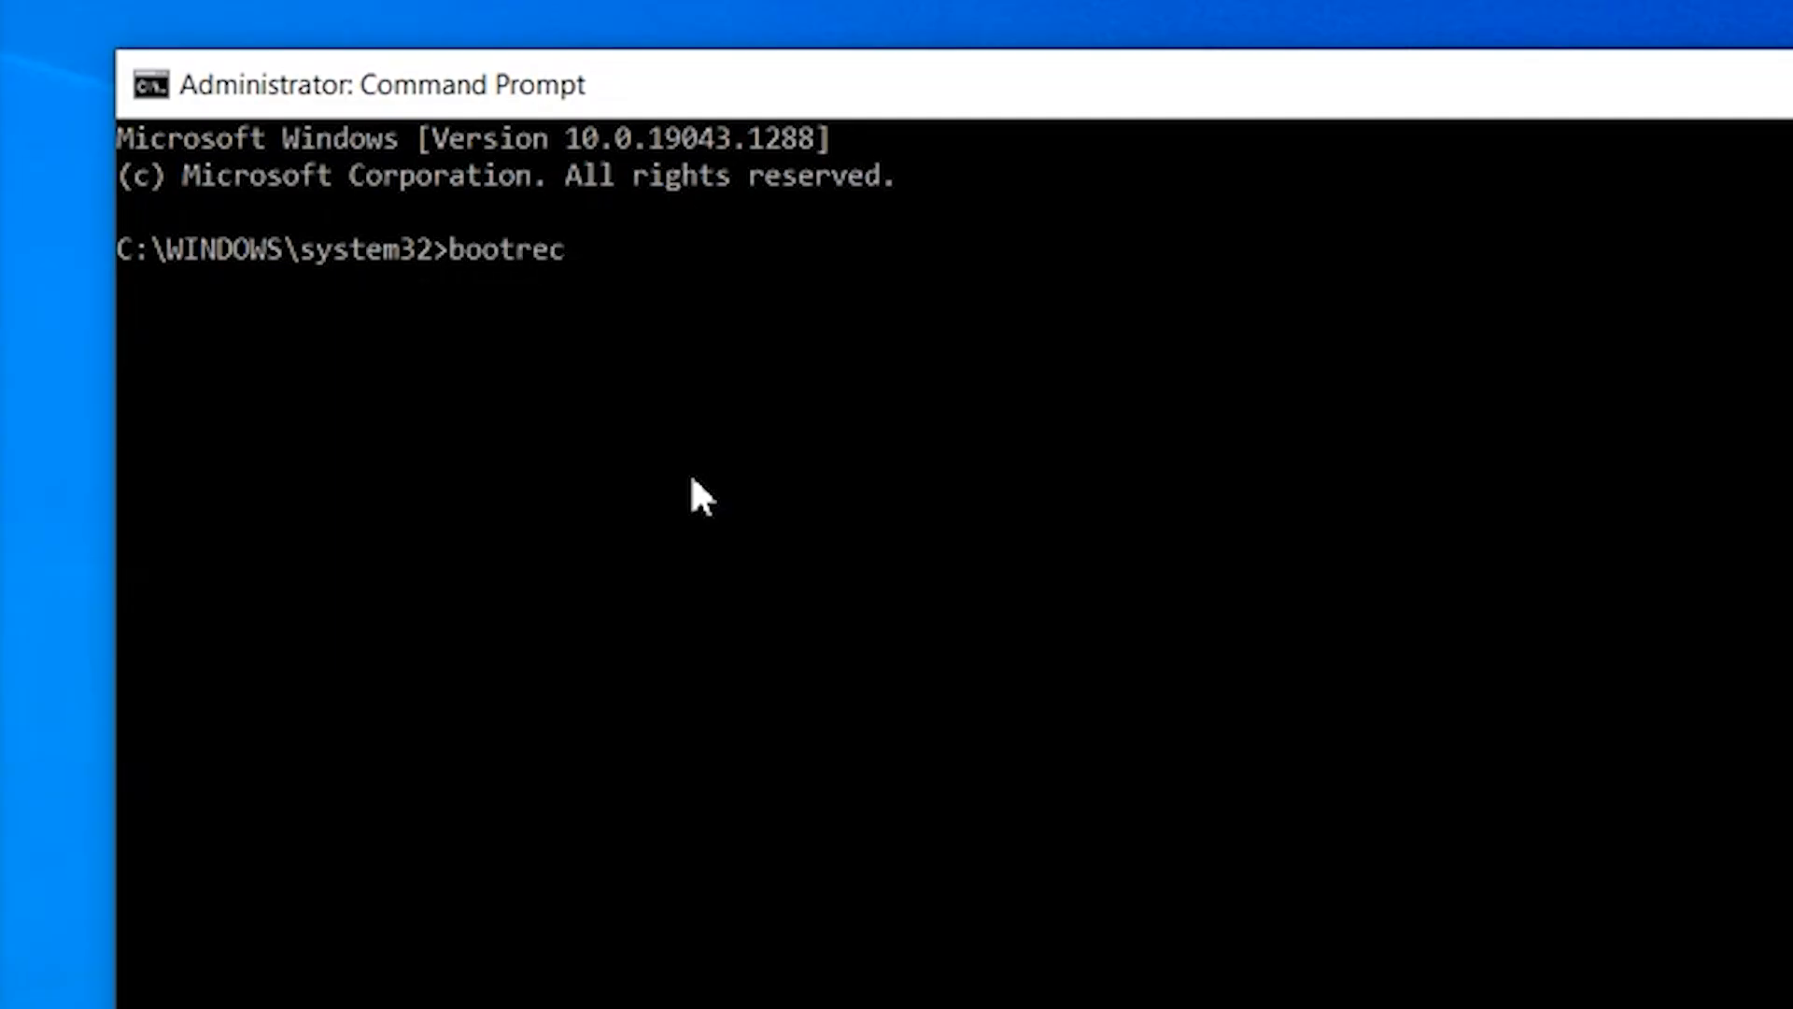
pyautogui.write('/fixmbr')
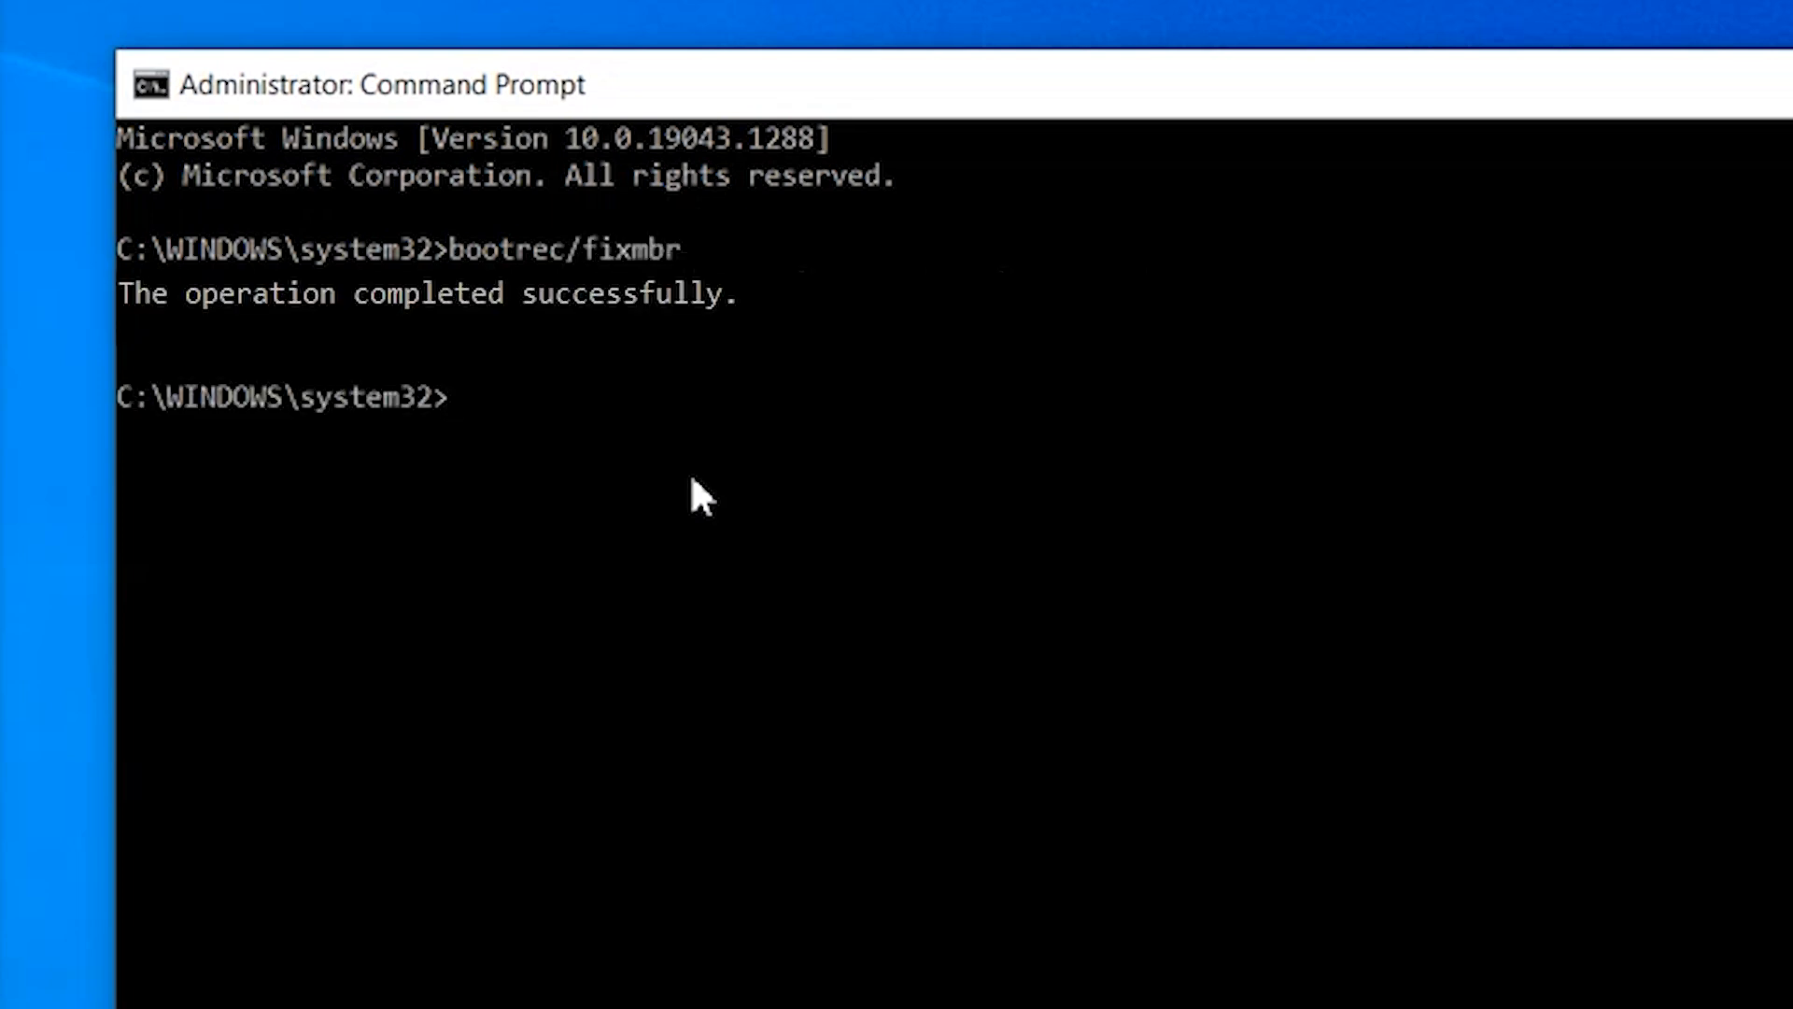
pyautogui.write('bootrec/fixboo')
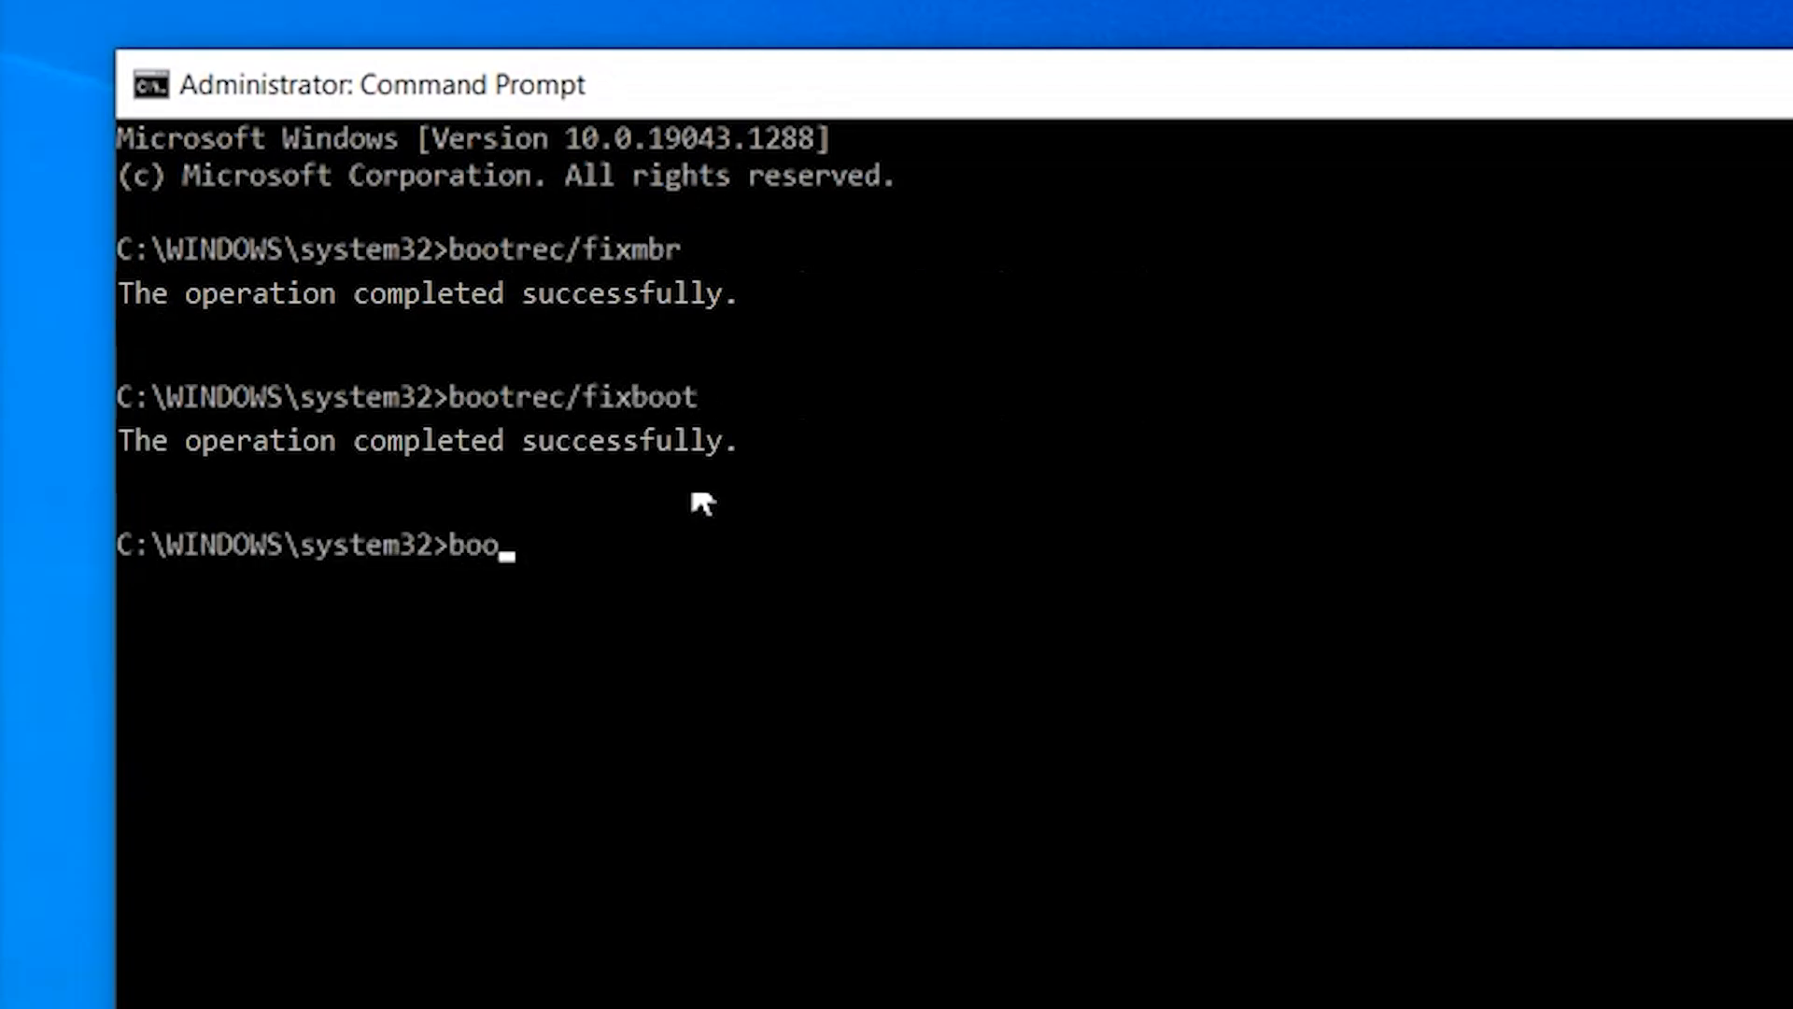
pyautogui.write('trec/scanos')
pyautogui.write('bootrec/reb')
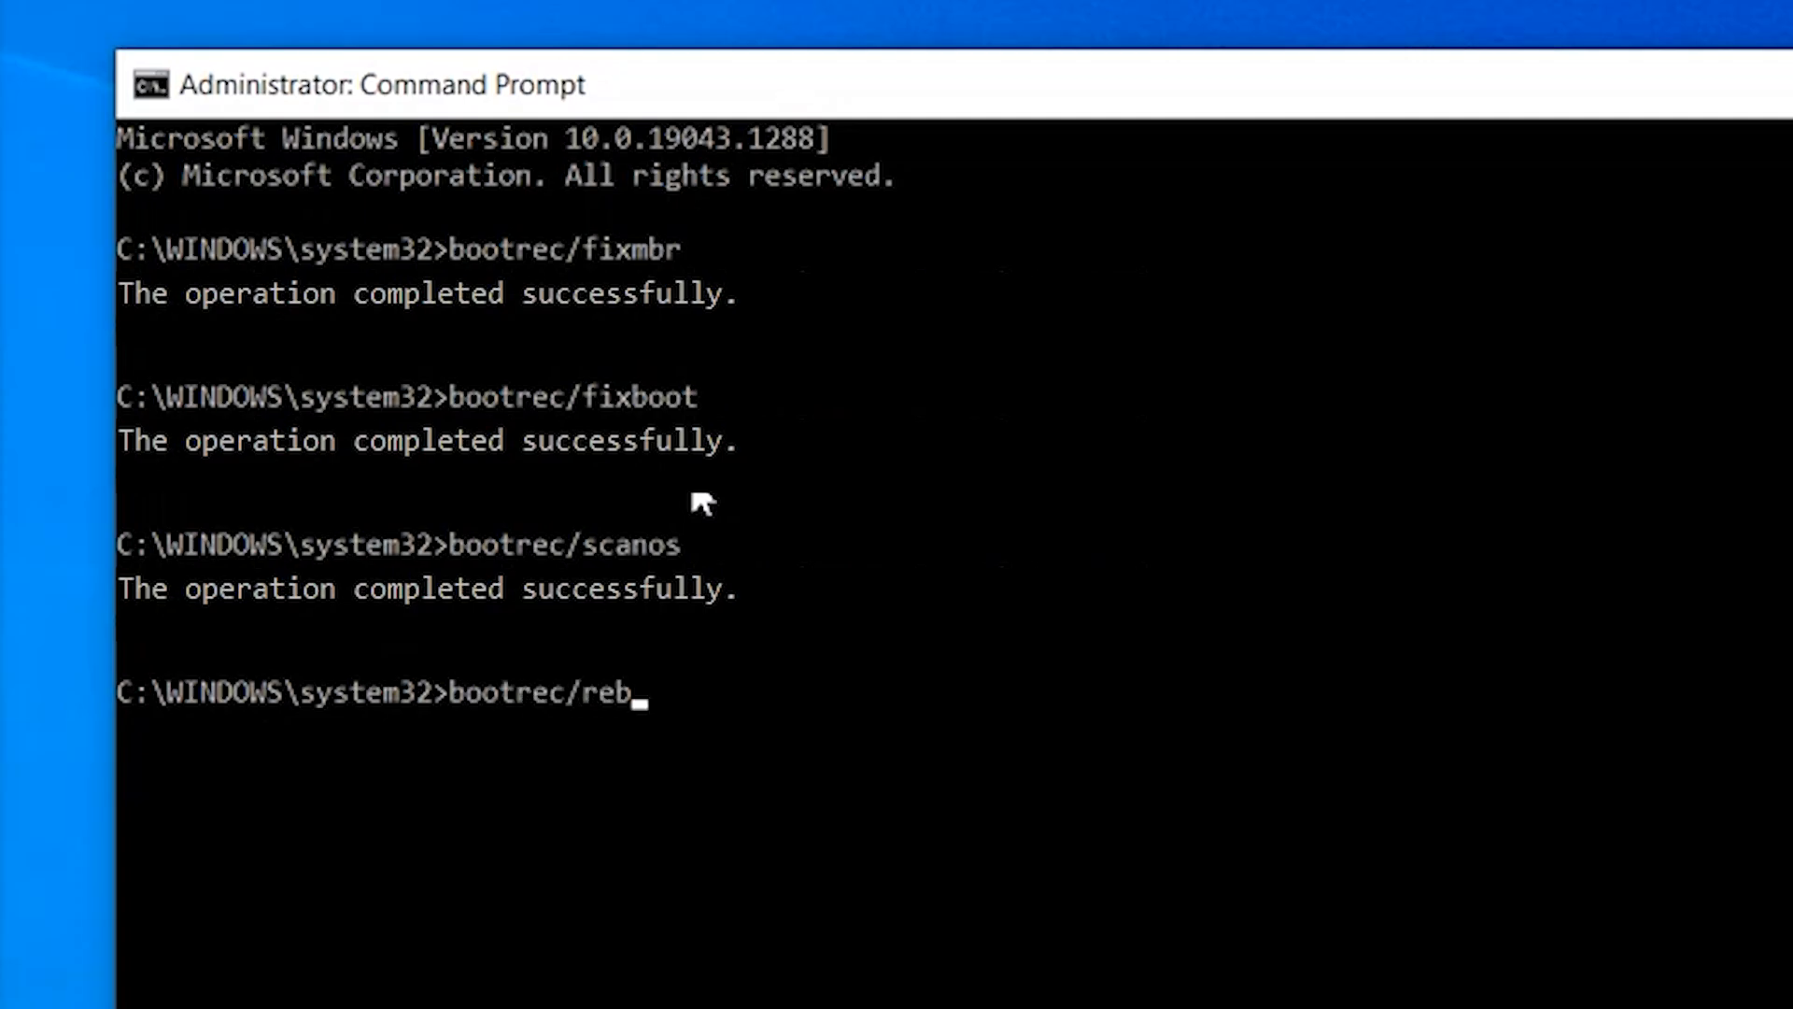
pyautogui.write('uildbcd')
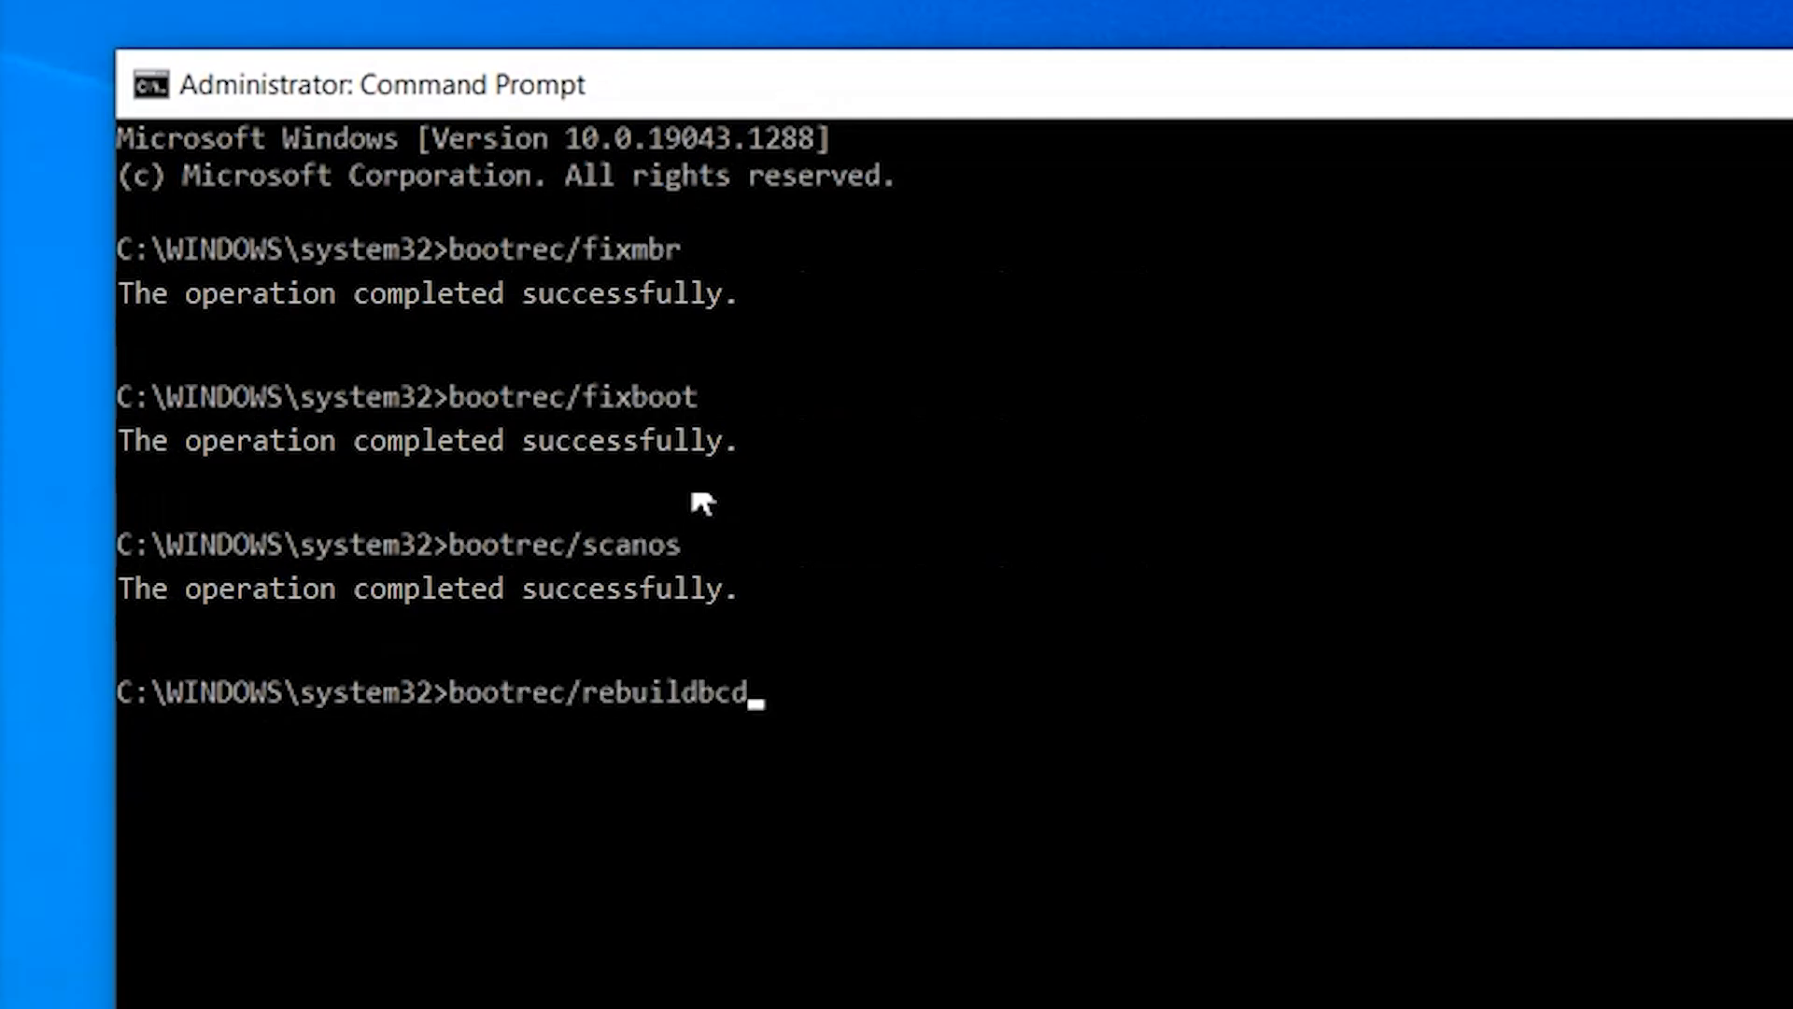